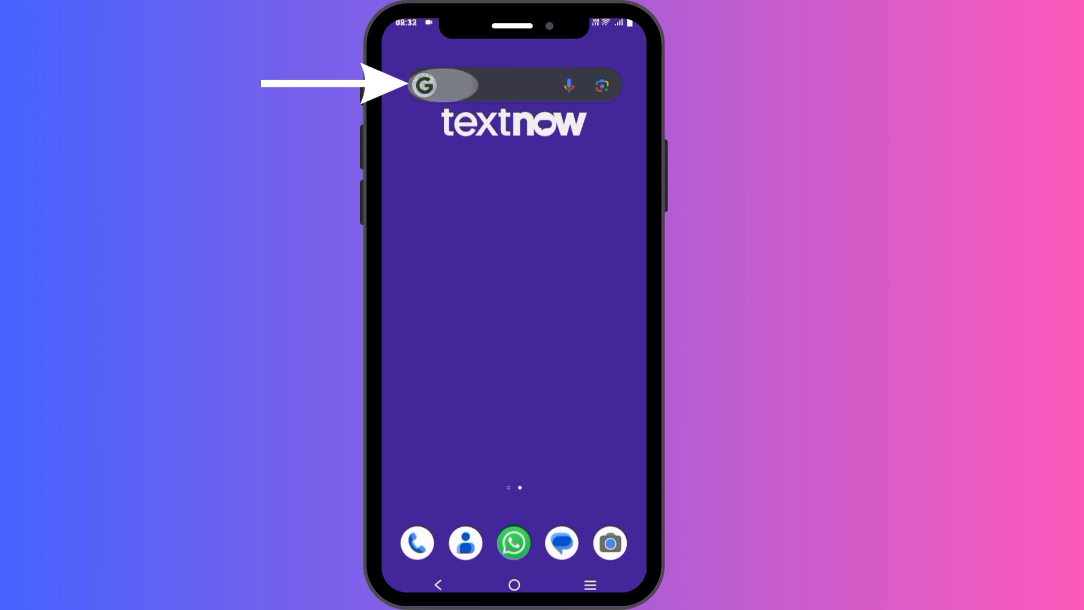
# - Open the Google app from the home screen search widget
pyautogui.click(443, 85)
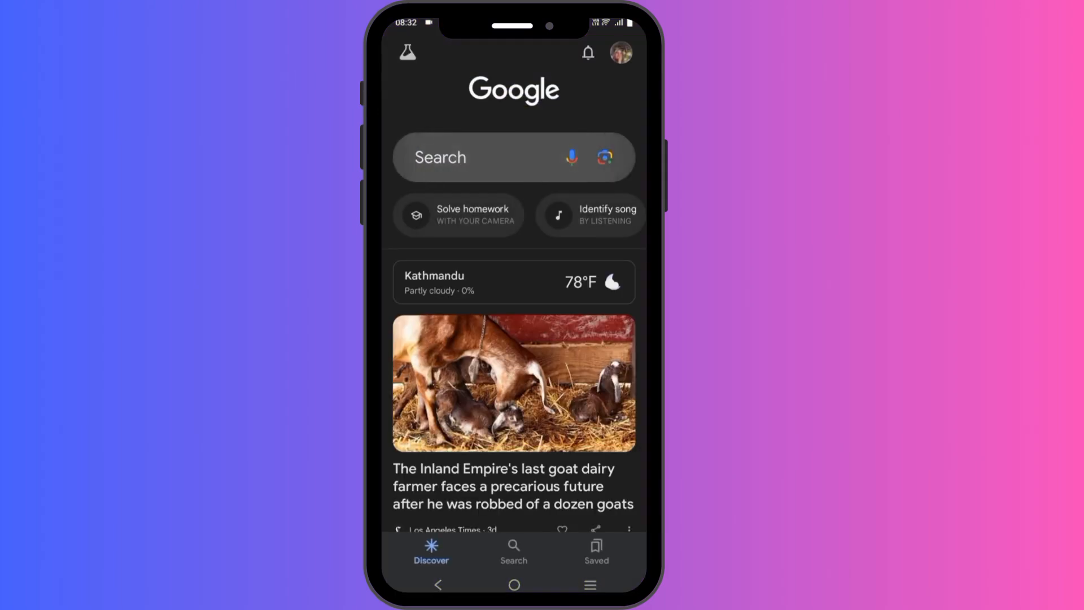
pyautogui.click(483, 157)
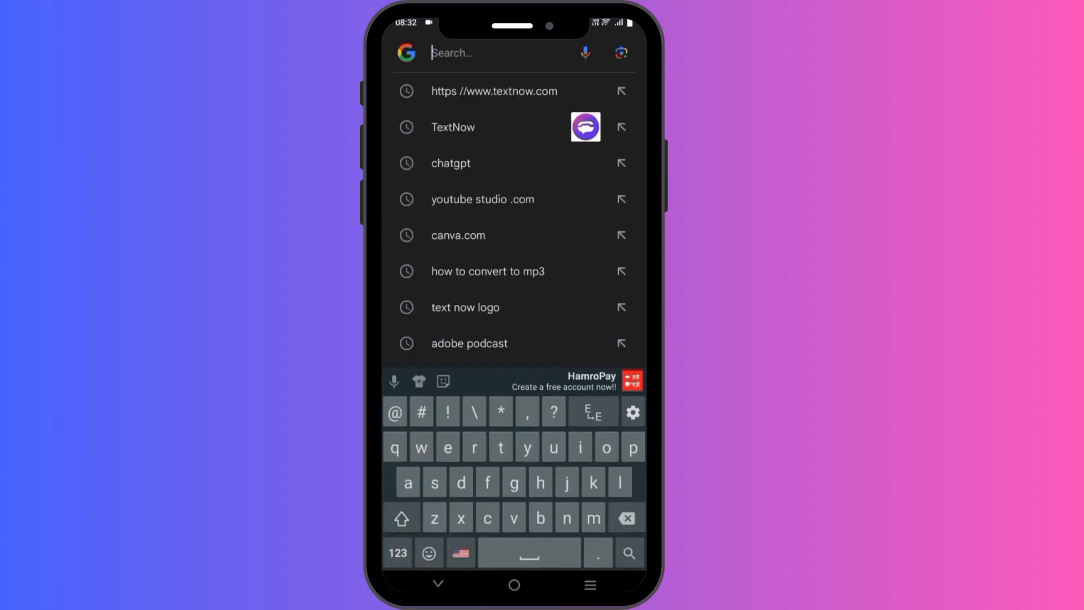
pyautogui.click(493, 91)
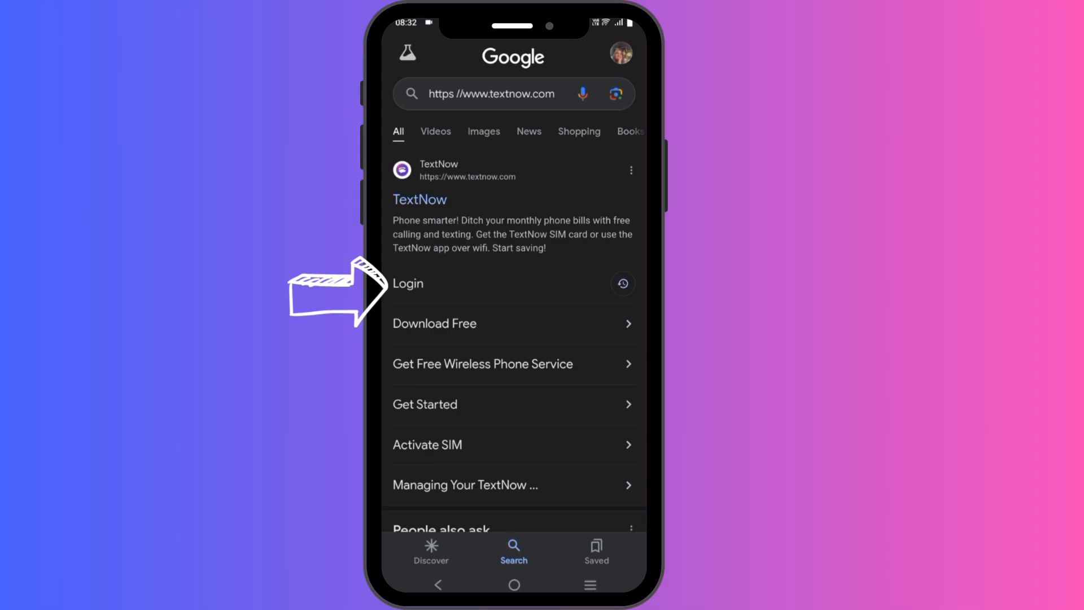
# - Open the TextNow Login page, enter the account email, and choose Forgot? password
pyautogui.click(407, 283)
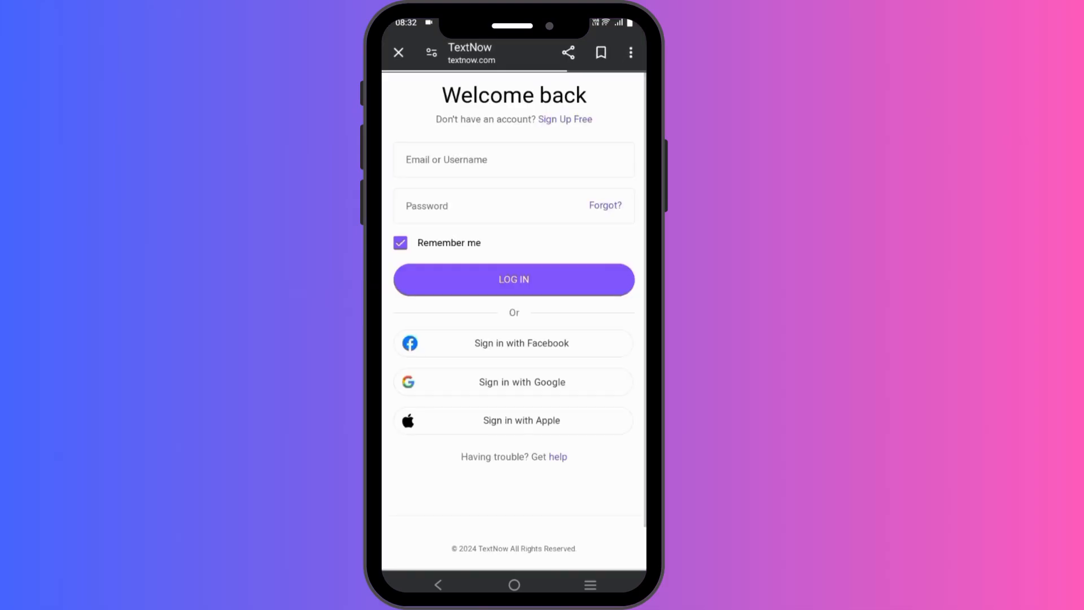
pyautogui.click(514, 381)
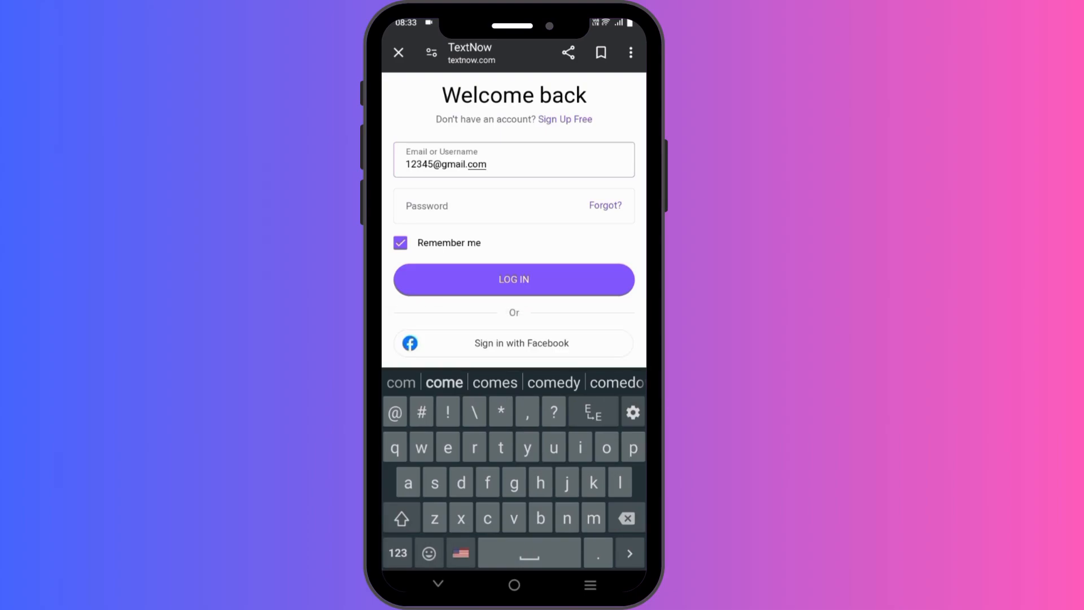
pyautogui.click(513, 280)
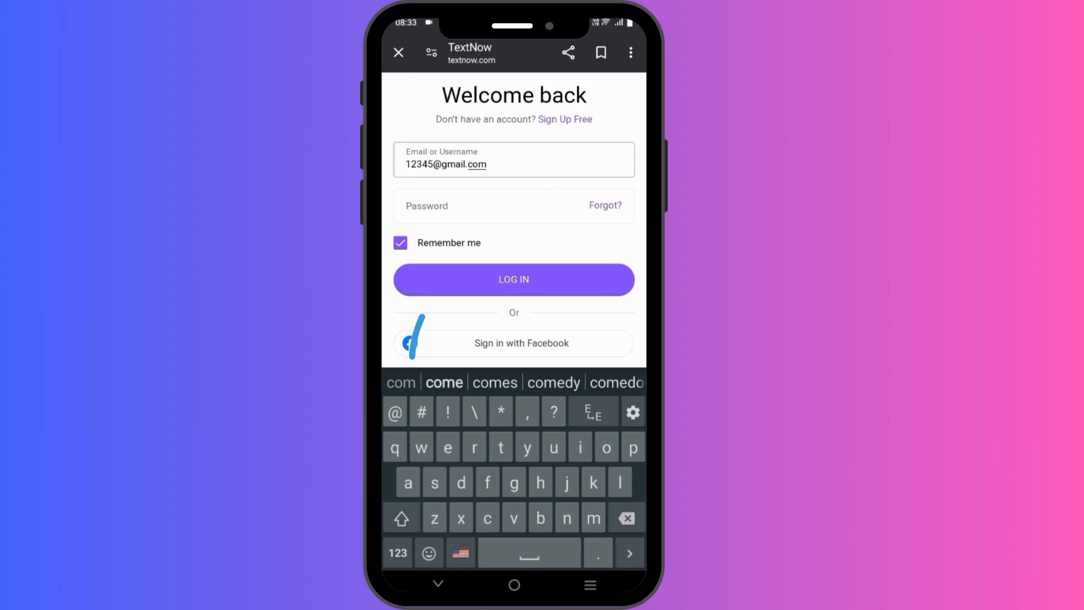
pyautogui.click(604, 206)
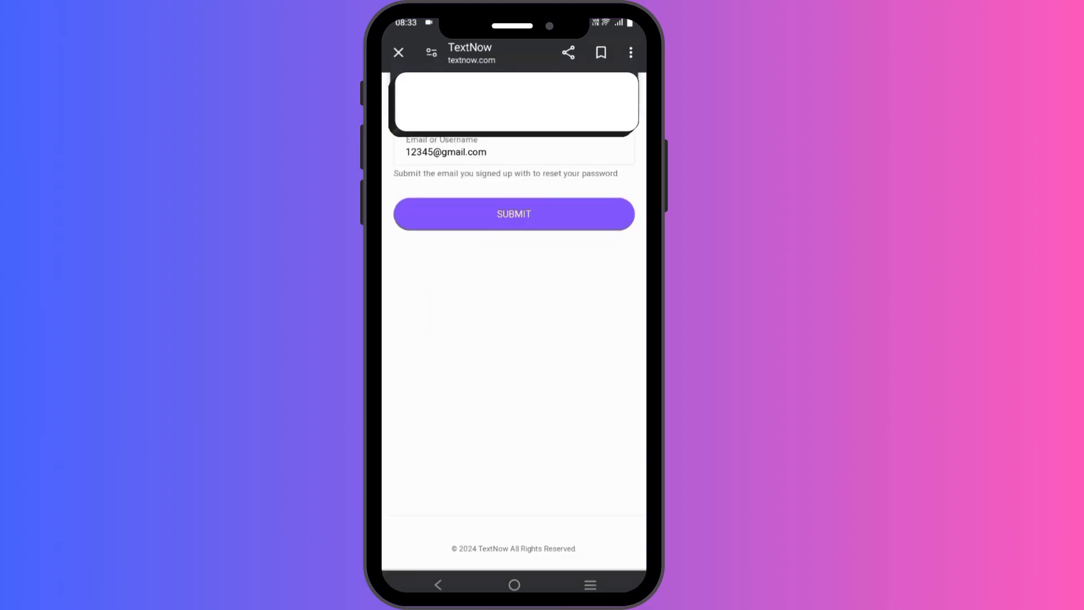